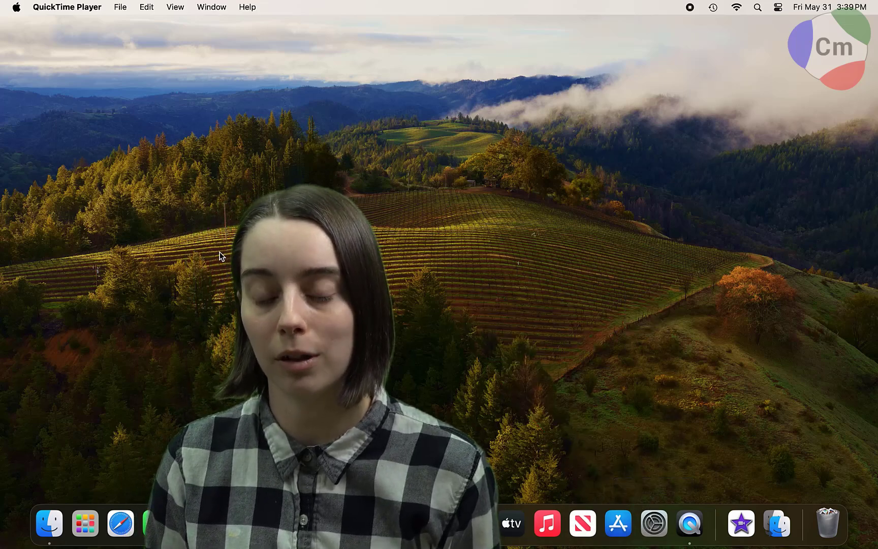
mouse_move(17, 8)
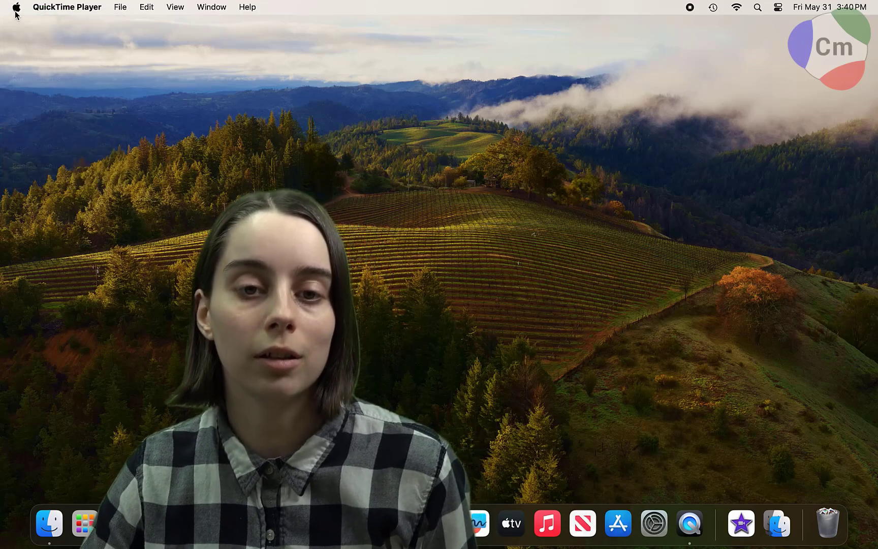
Open System Settings from the Apple menu.
left_click(18, 8)
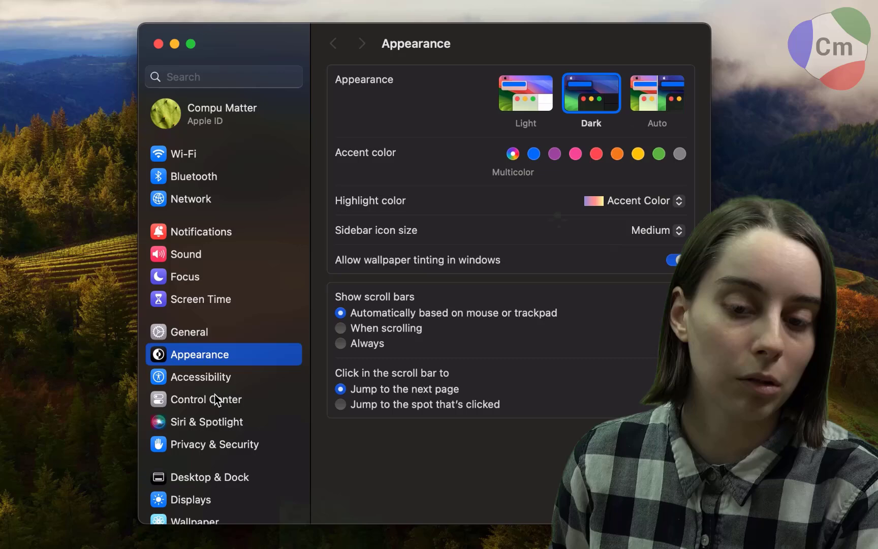
In Control Center settings, set the Sound module to Always Show in Menu Bar.
left_click(206, 399)
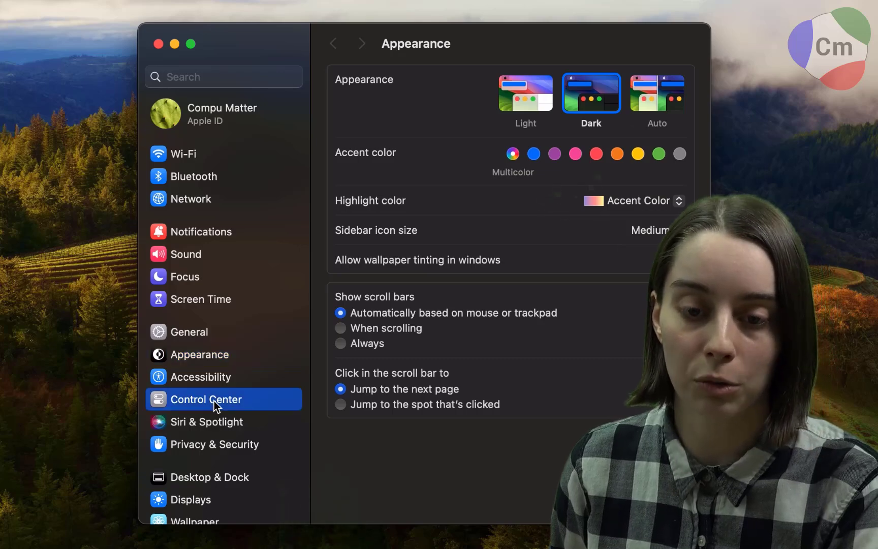
left_click(212, 400)
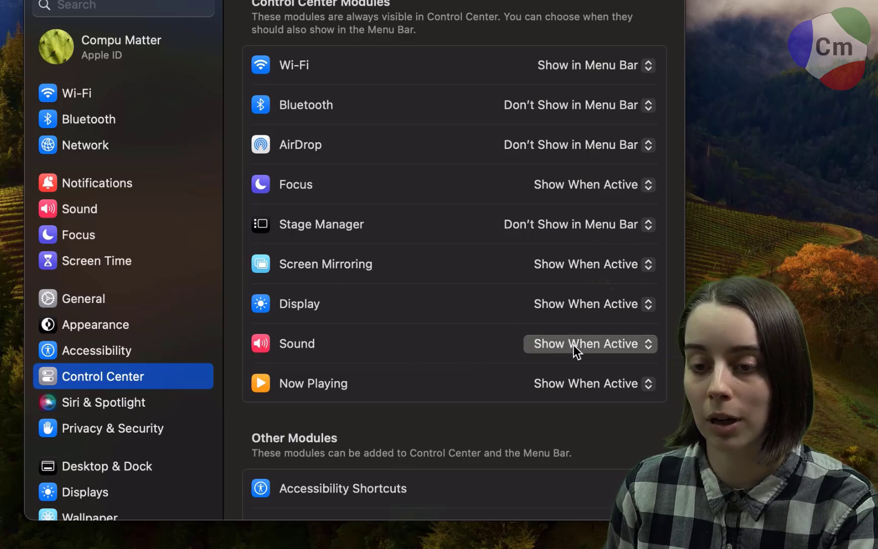
left_click(586, 343)
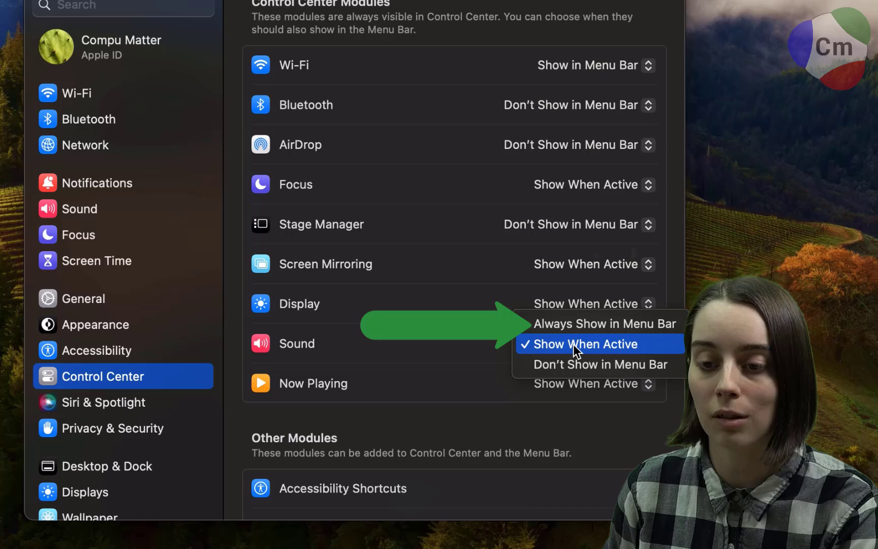
mouse_move(601, 331)
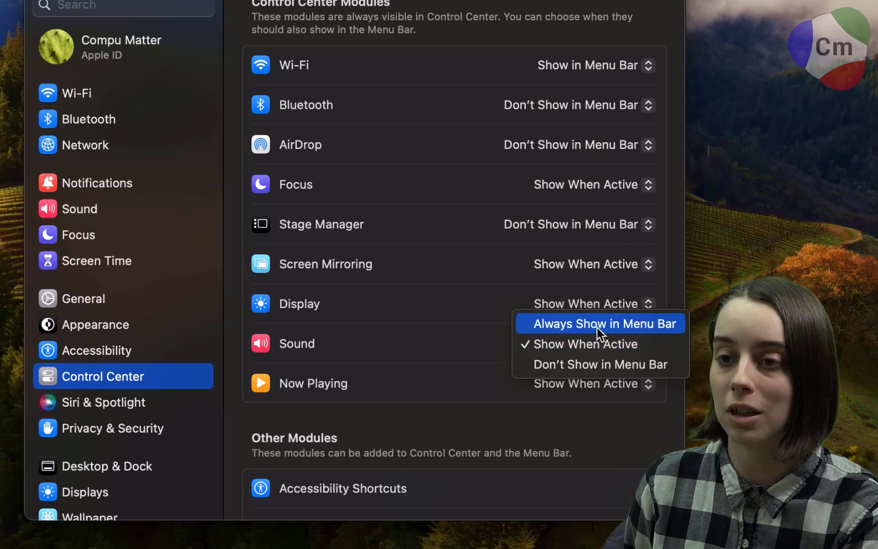
left_click(605, 323)
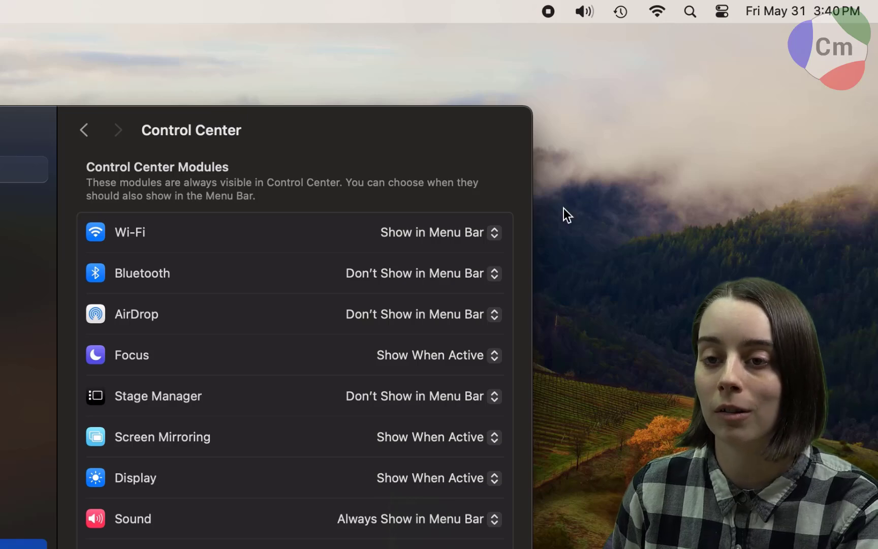
mouse_move(586, 13)
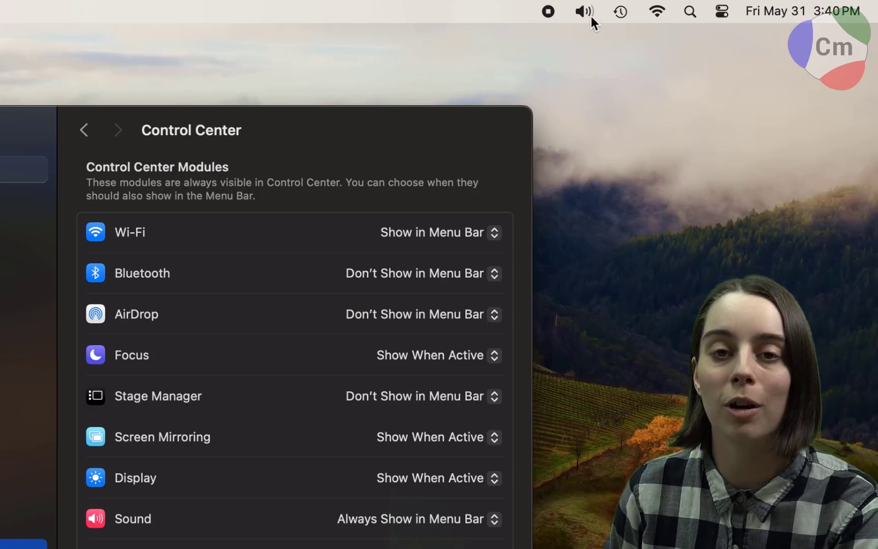
From the menu bar speaker icon, lower the output volume then raise it back higher.
left_click(585, 10)
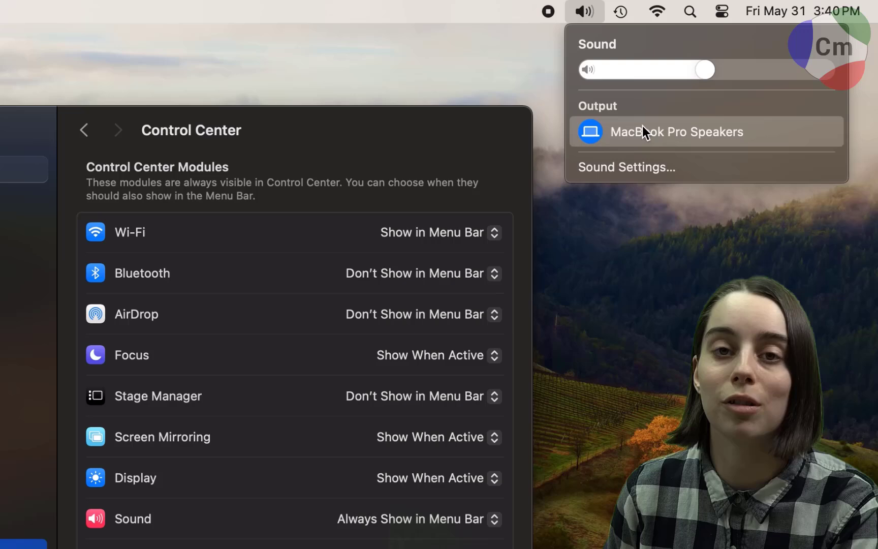
left_click_drag(704, 69, 618, 69)
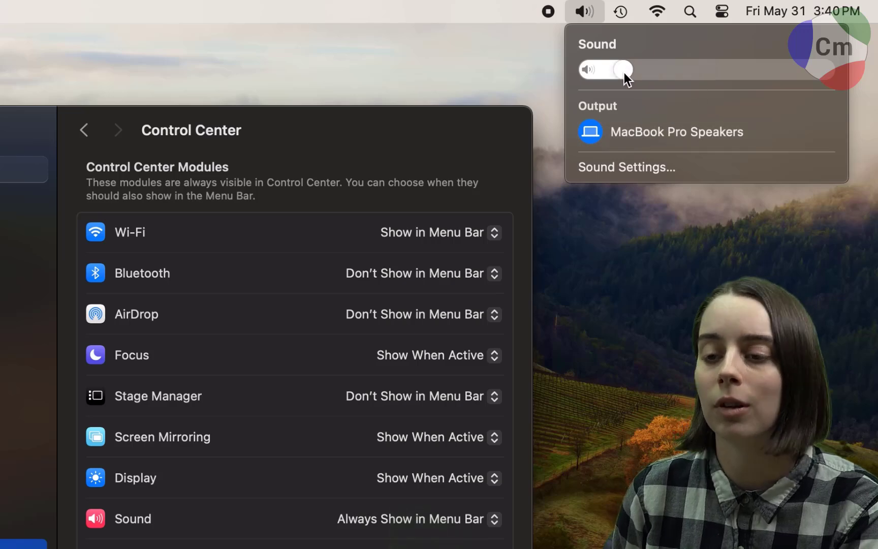
left_click_drag(622, 70, 742, 69)
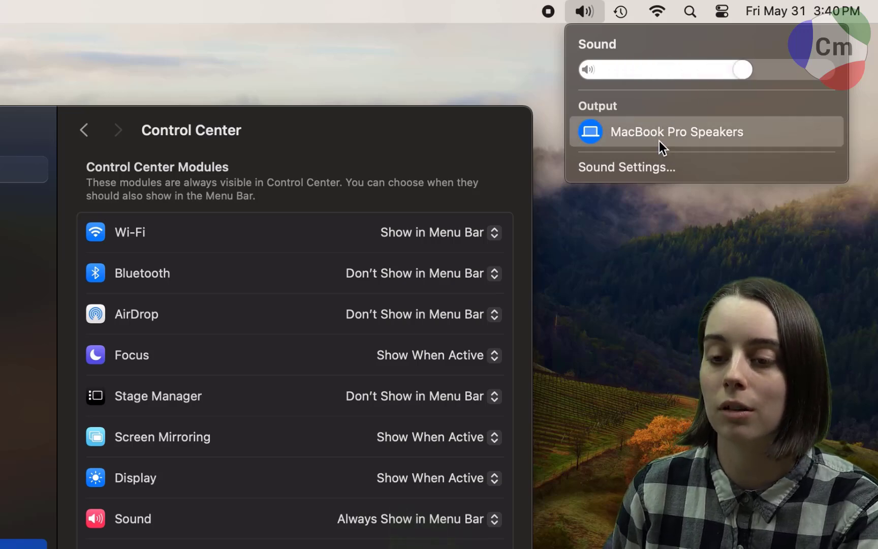
mouse_move(650, 176)
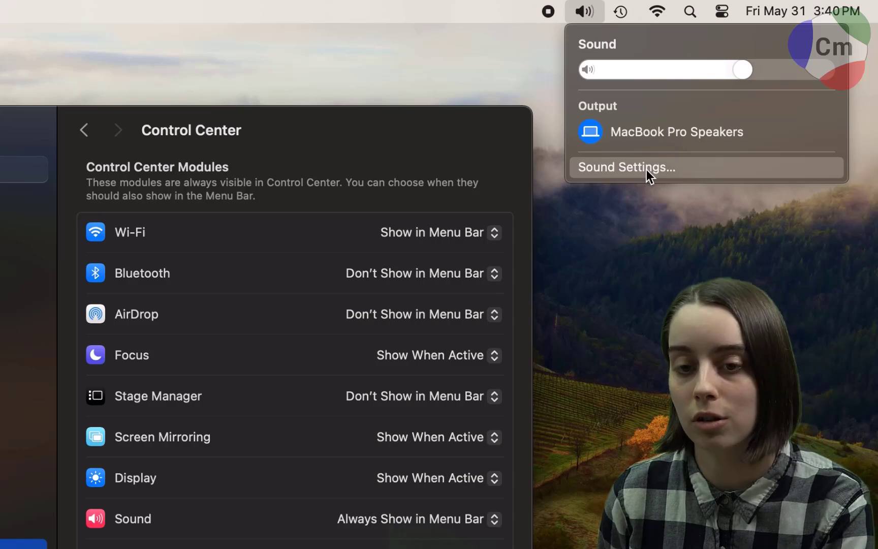
Go to the full Sound settings page from the panel, then reopen the menu bar volume panel.
left_click(626, 166)
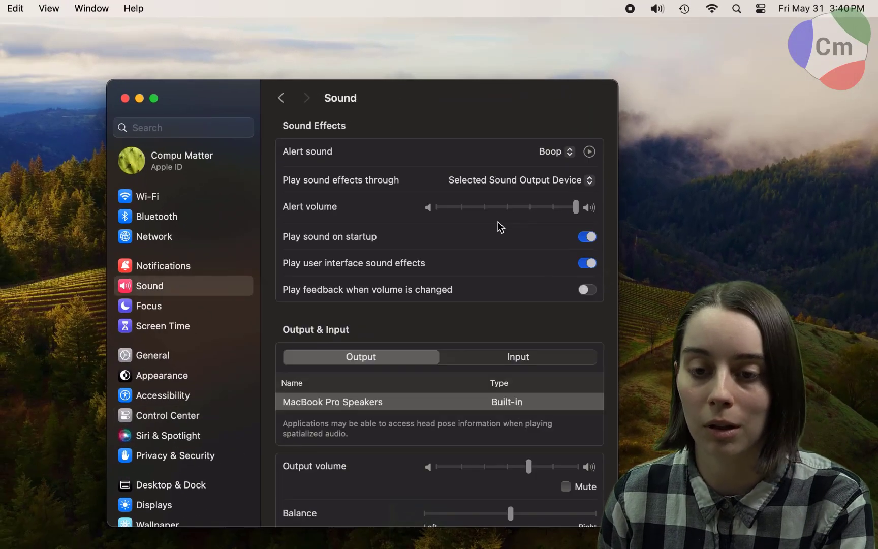
mouse_move(476, 298)
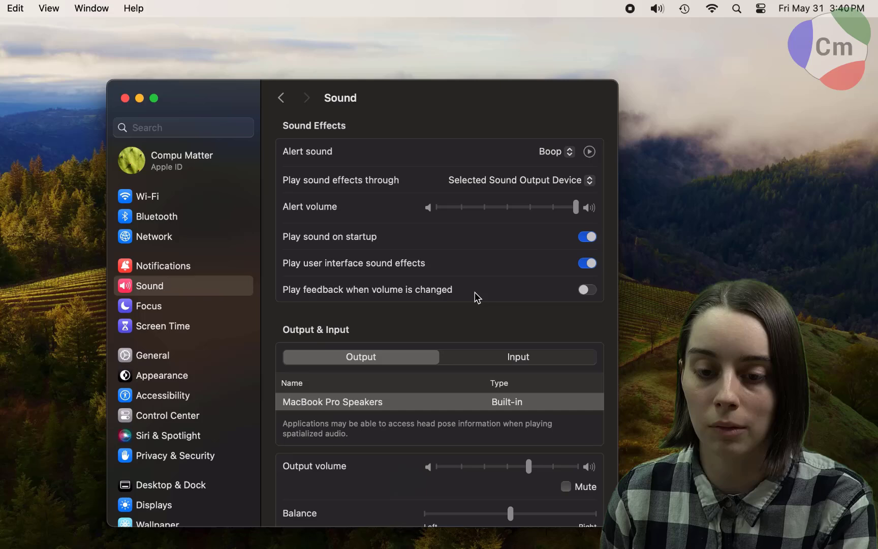
scroll("down", 3)
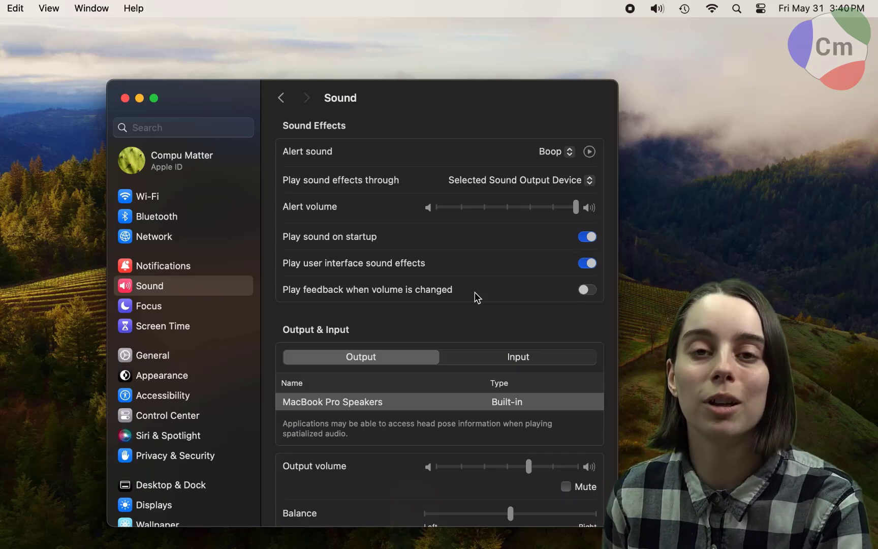
mouse_move(669, 16)
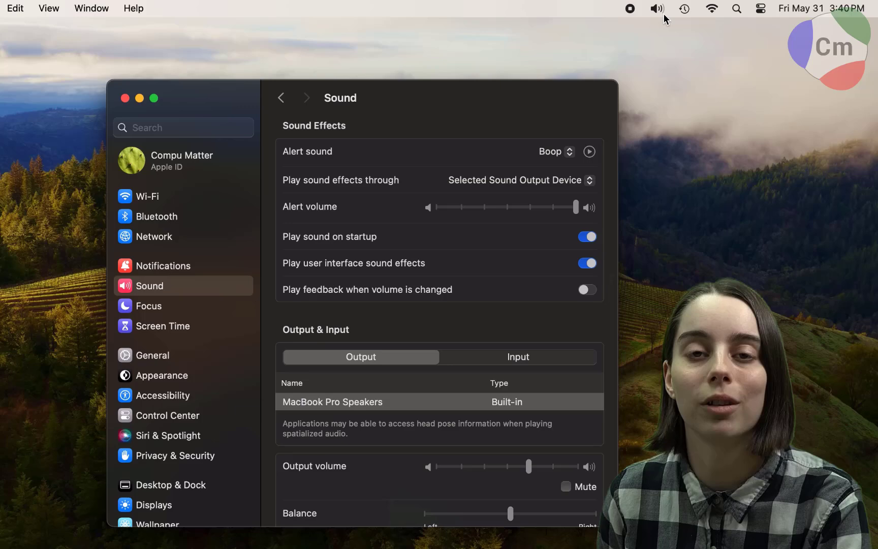
left_click(656, 9)
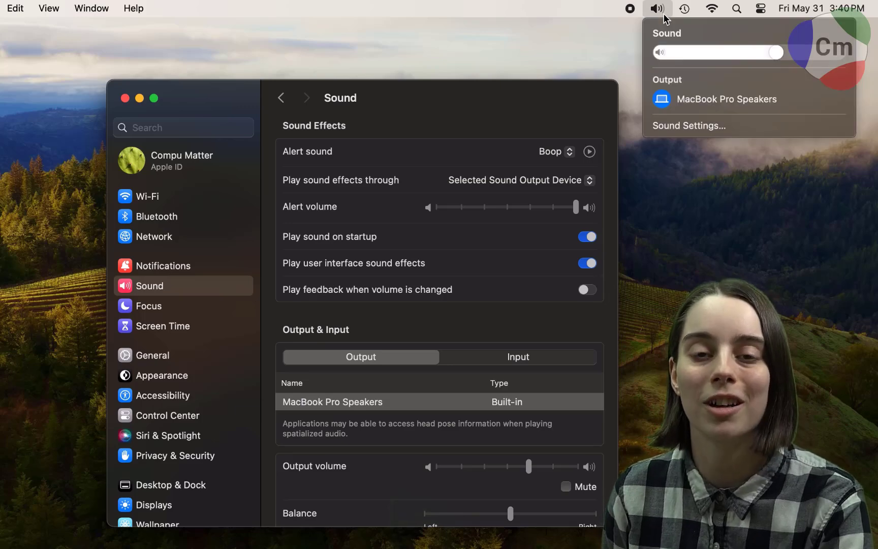